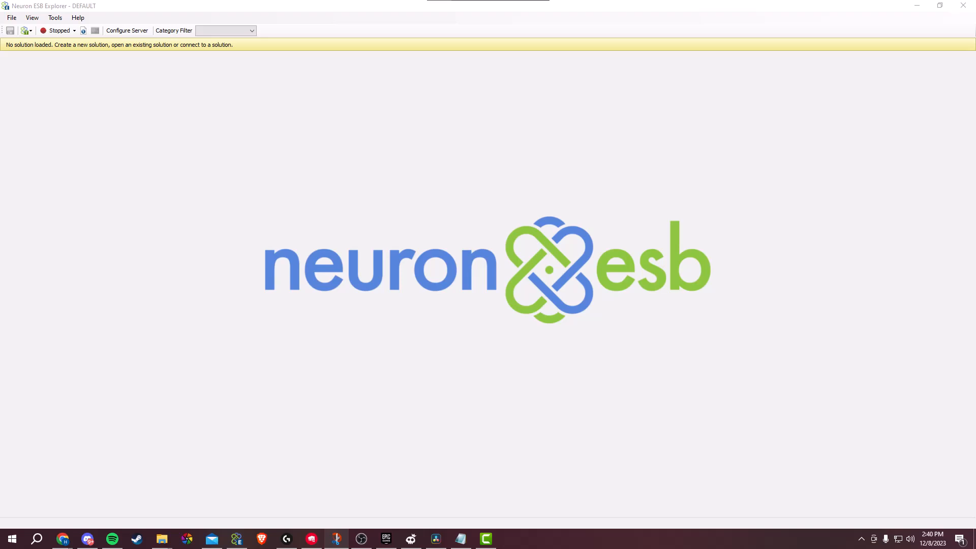
# - Create a new empty offline solution from the New Solution toolbar button
pyautogui.click(11, 17)
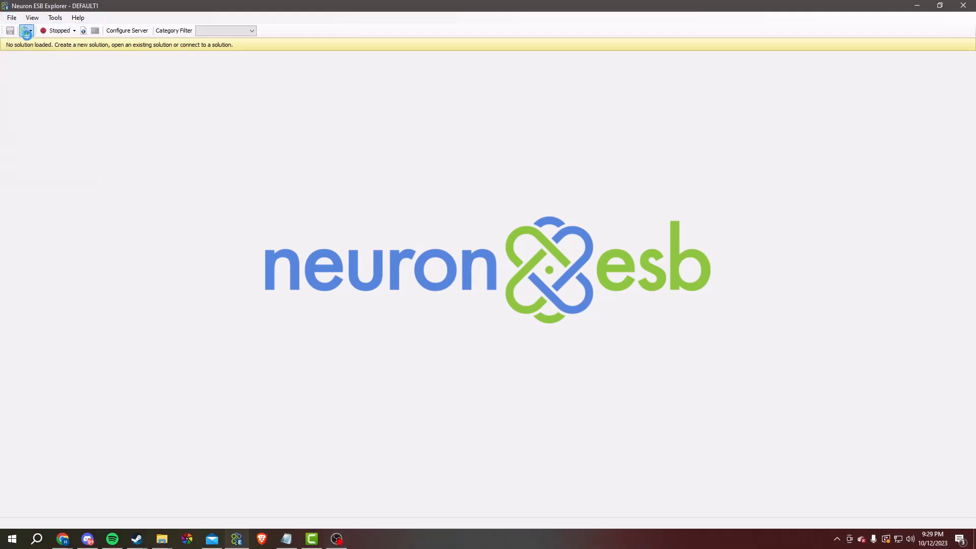
pyautogui.click(10, 33)
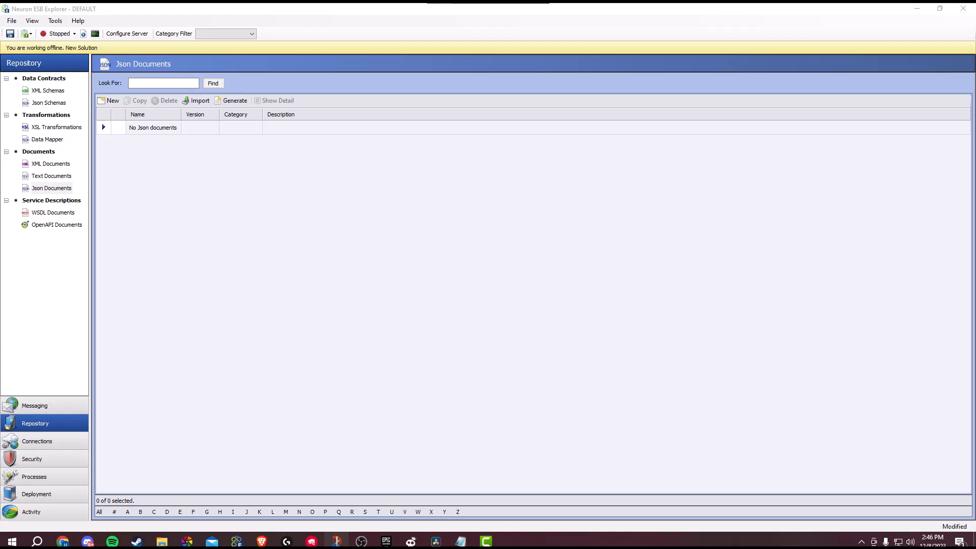
# - Add and apply Json document JsonDoc1, then show the Data Mapper Transformations list
pyautogui.click(52, 185)
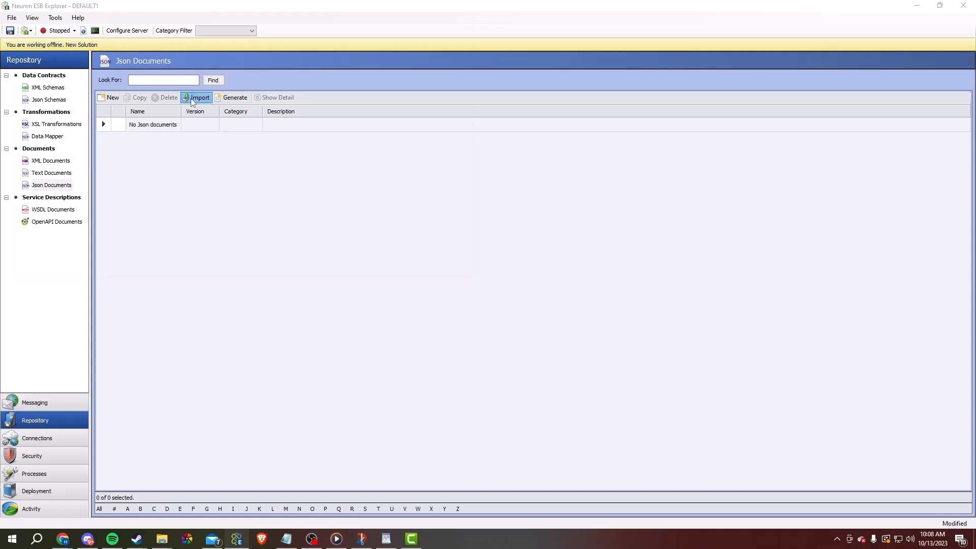
pyautogui.click(112, 97)
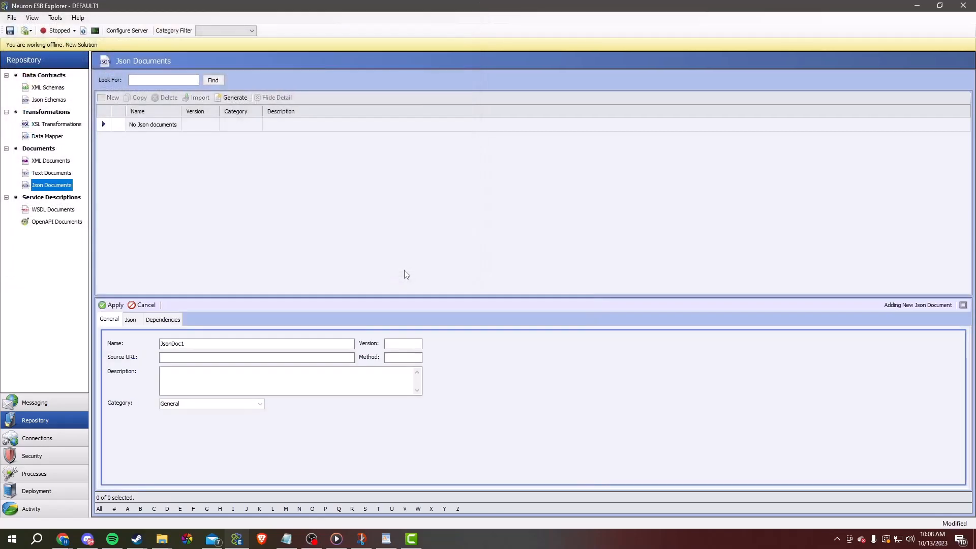
pyautogui.click(114, 304)
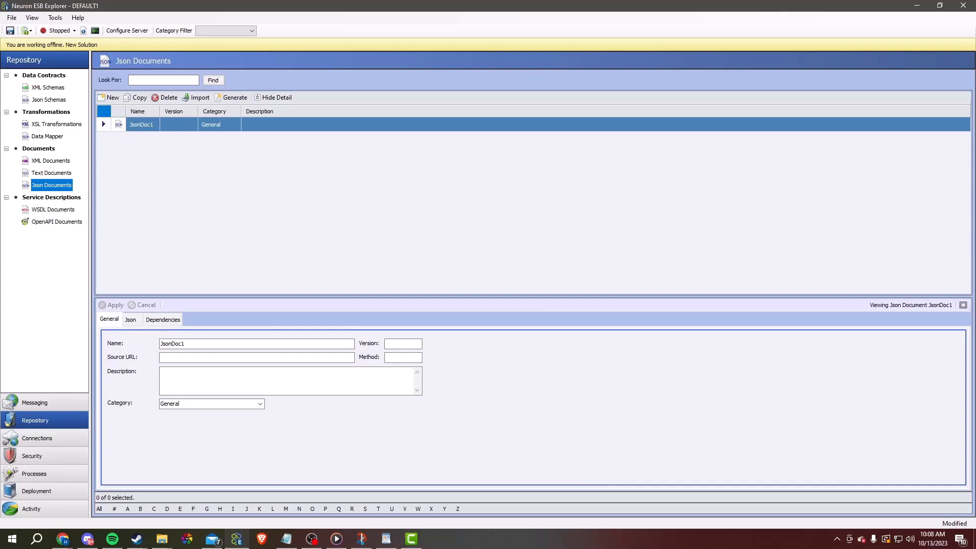
pyautogui.click(47, 135)
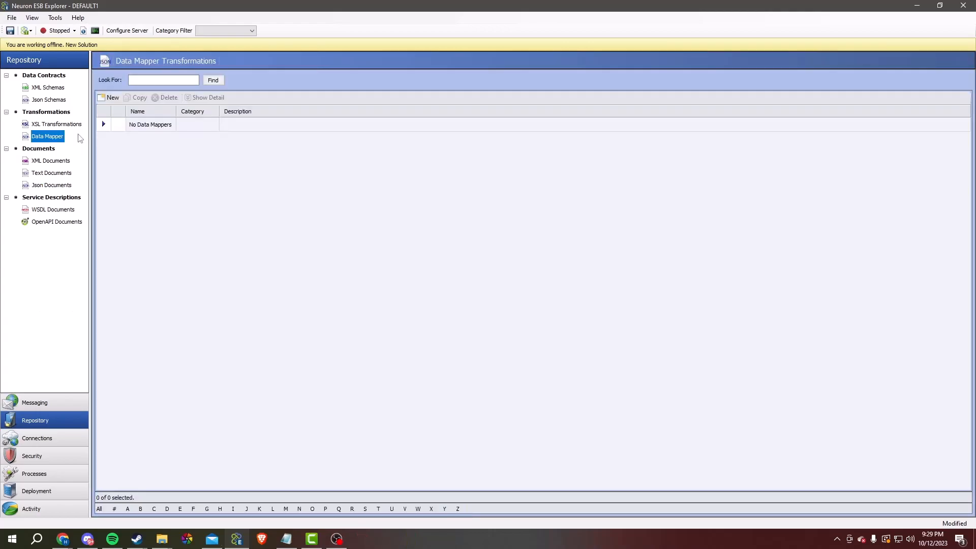
# - Launch a new Data Mapper and upload the annual-enterprise-survey CSV from File System as source
pyautogui.click(112, 97)
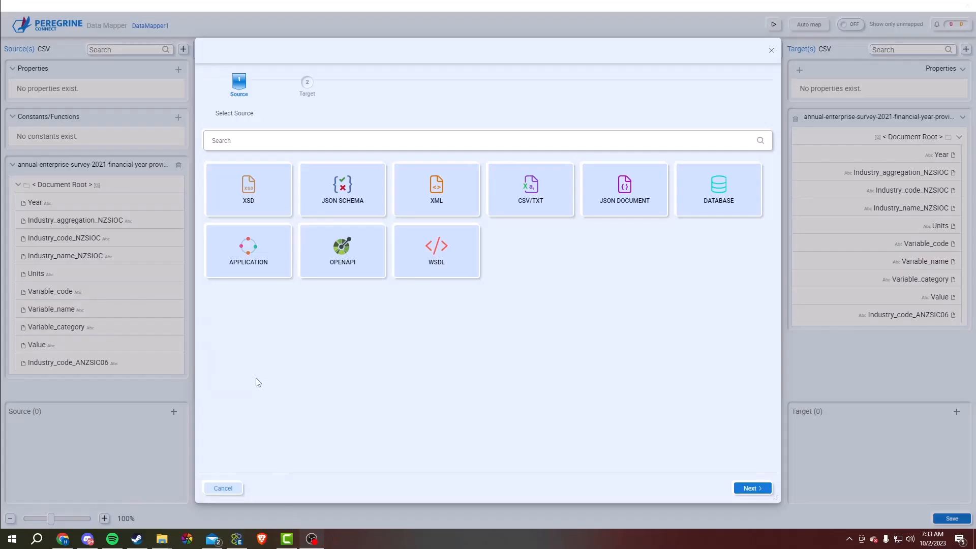
pyautogui.moveTo(399, 326)
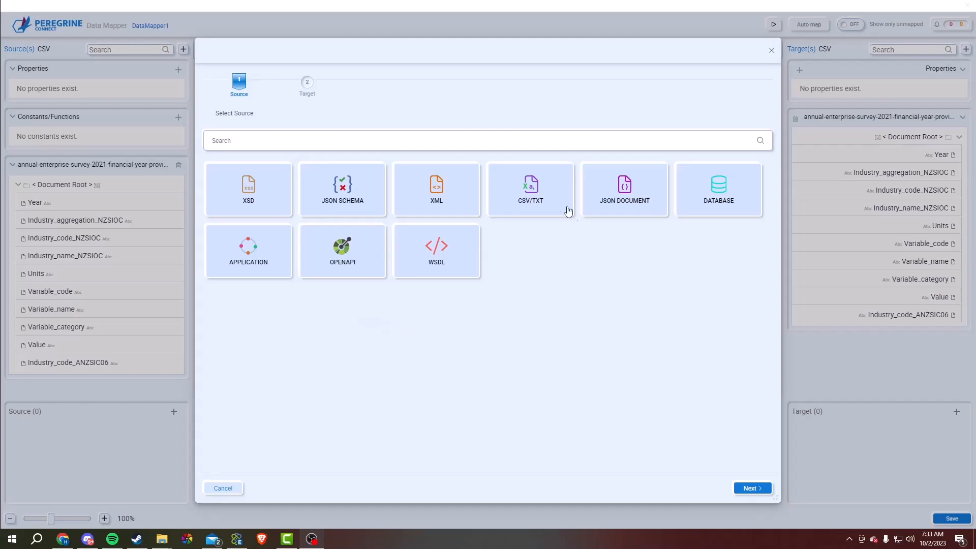
pyautogui.click(530, 189)
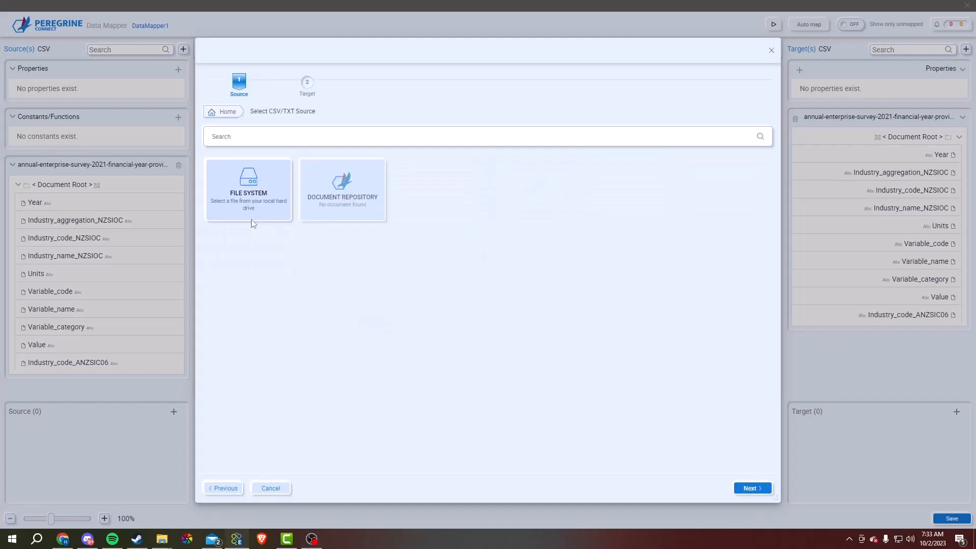
pyautogui.click(249, 189)
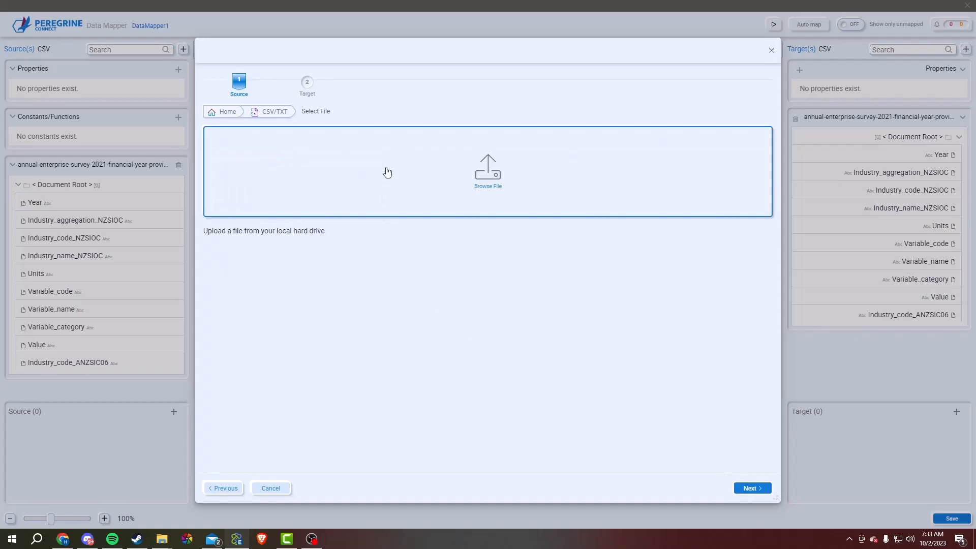
pyautogui.click(488, 171)
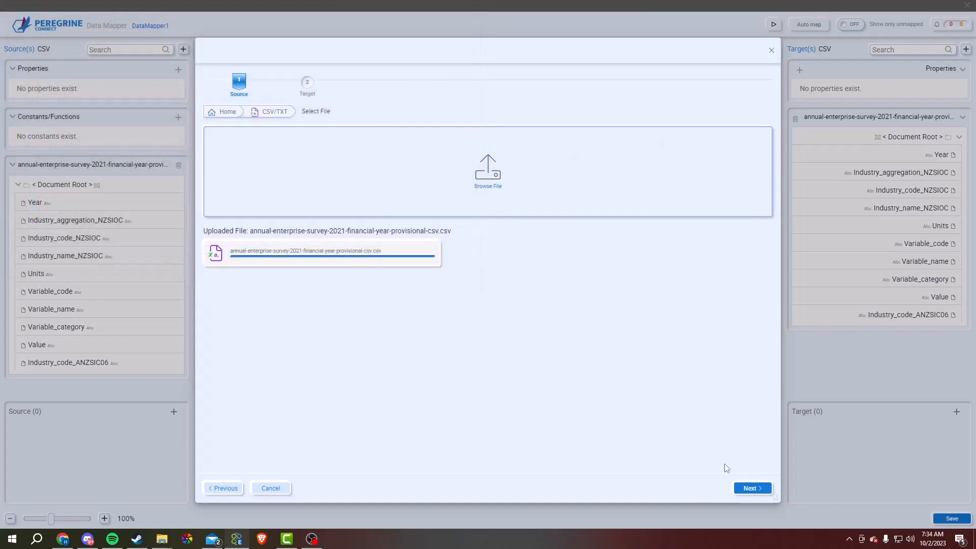
pyautogui.click(752, 488)
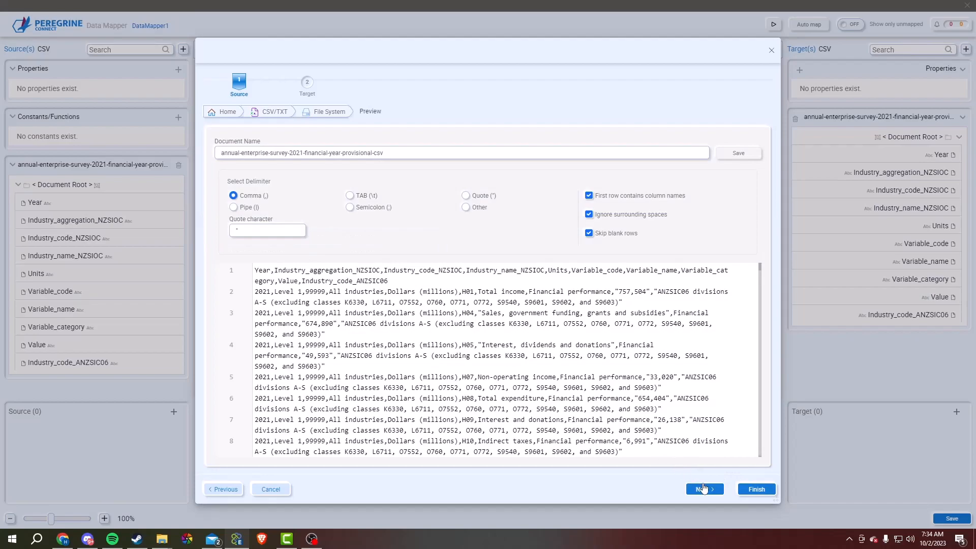
# - Accept the comma-delimited CSV preview and advance to the Target step
pyautogui.click(704, 488)
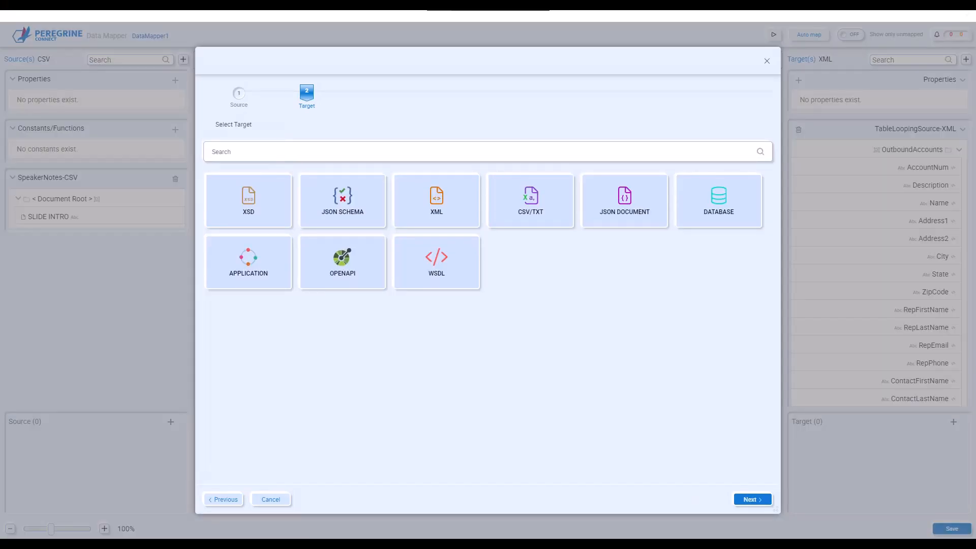
# - Choose XML from File System and upload TableLoopingSource as the target
pyautogui.click(435, 190)
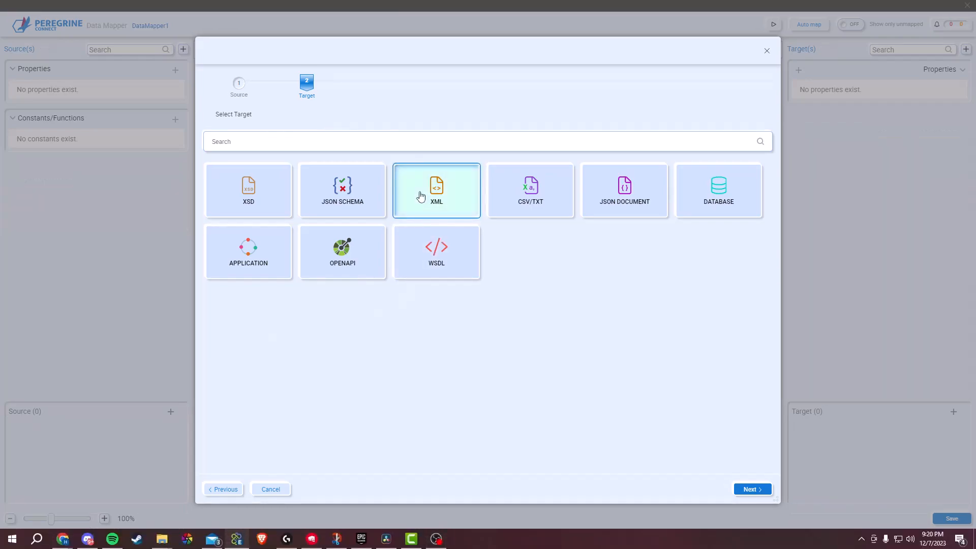
pyautogui.click(436, 189)
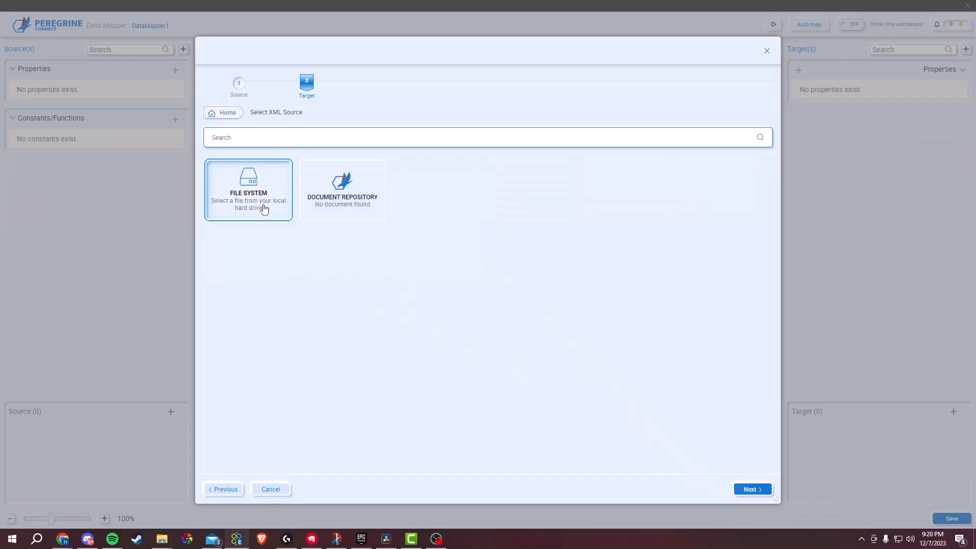
pyautogui.click(247, 189)
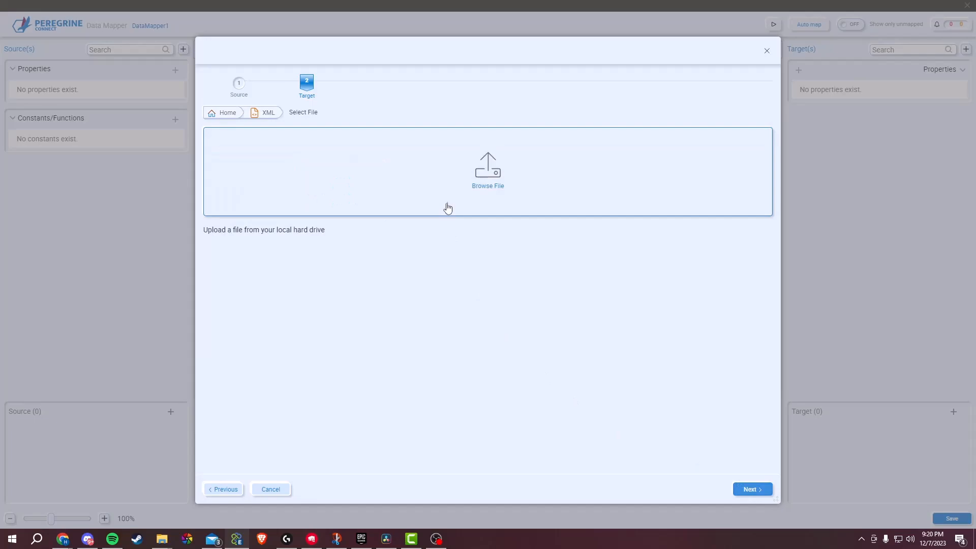
pyautogui.click(488, 171)
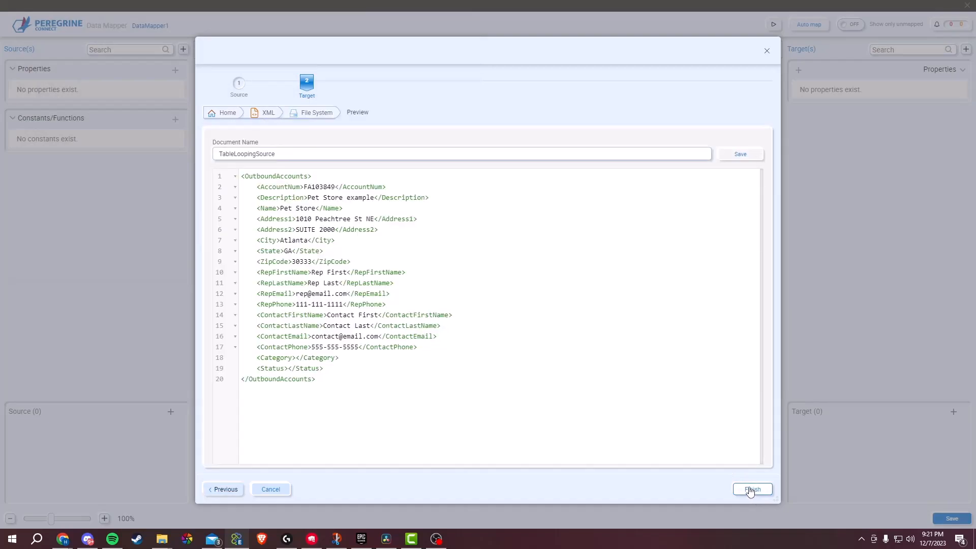
# - Finish the wizard to load the CSV source and TableLoopingSource XML target trees
pyautogui.click(752, 489)
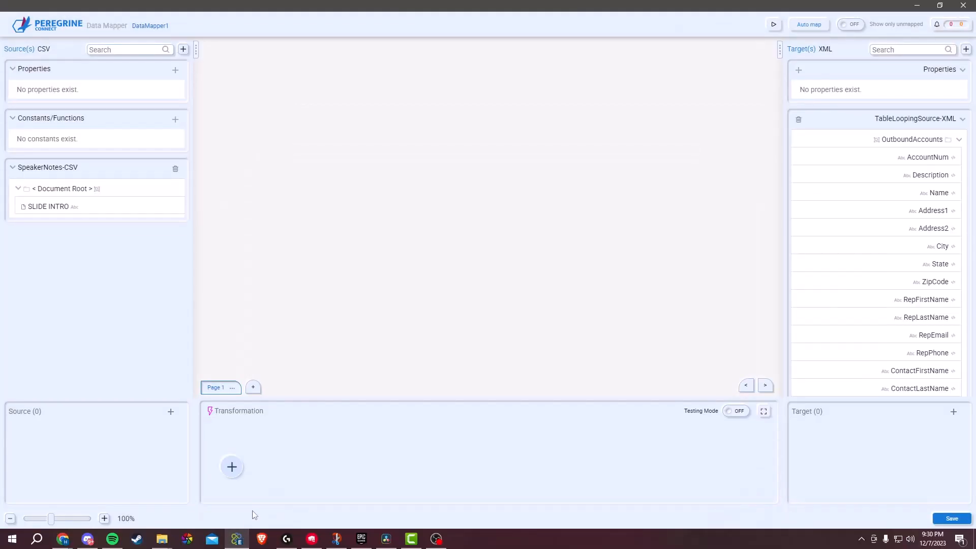
pyautogui.moveTo(255, 496)
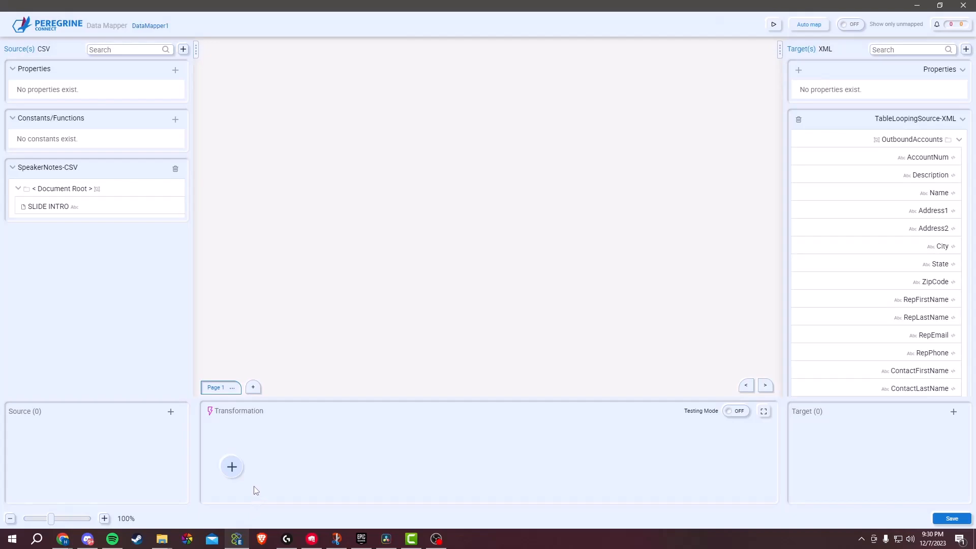
pyautogui.moveTo(143, 230)
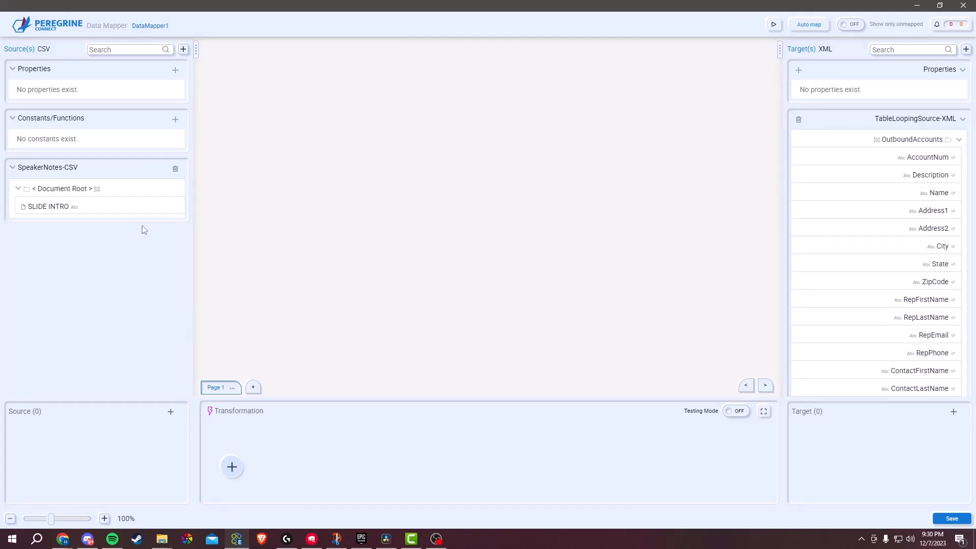
pyautogui.click(49, 206)
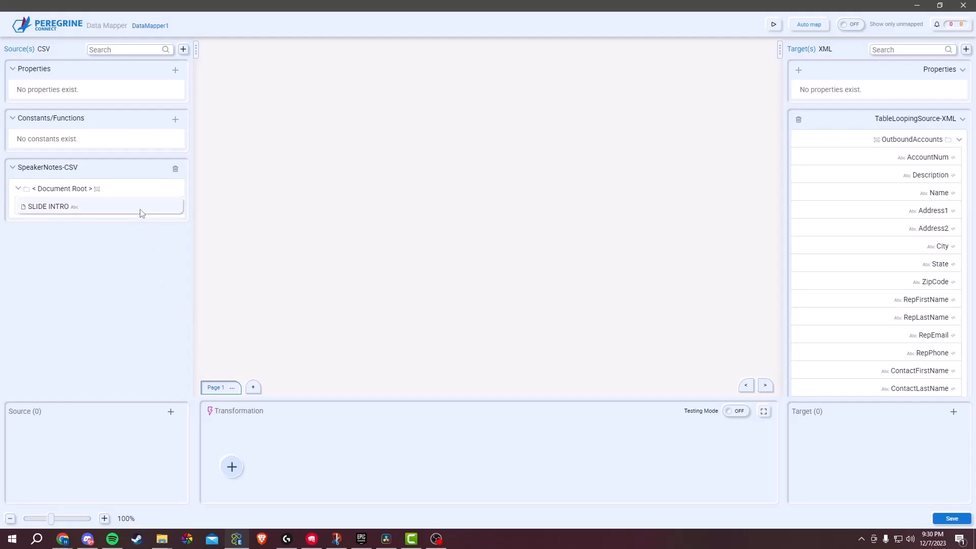